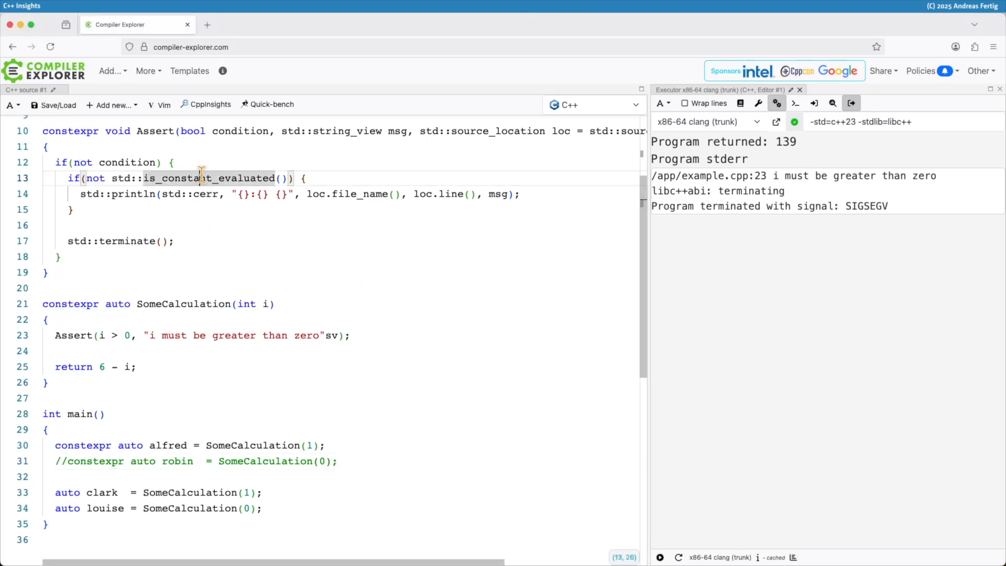
Review the Assert function: the is_constant_evaluated check, the msg and loc parameters, and the println call
double_click(206, 178)
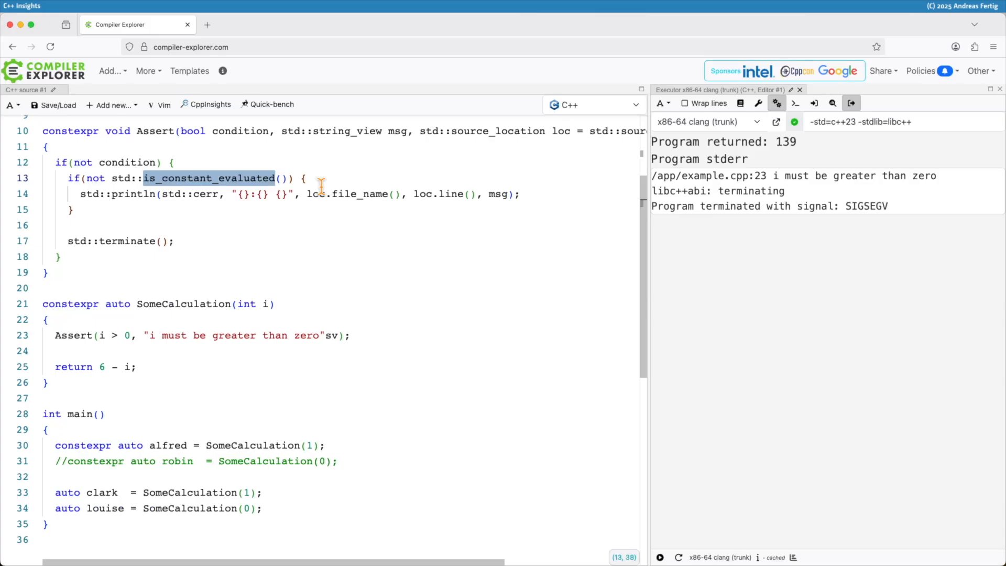
mouse_move(293, 244)
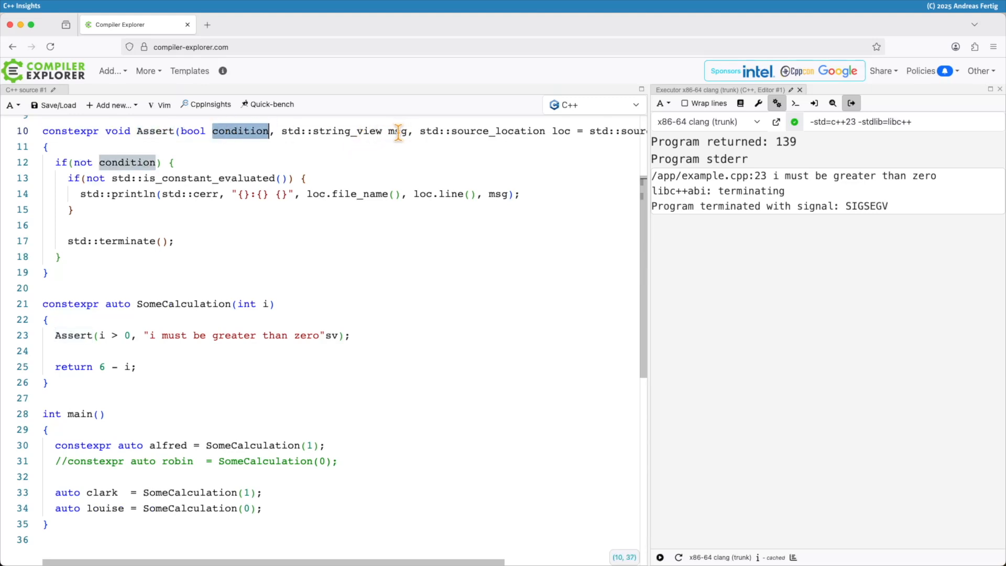
click(559, 131)
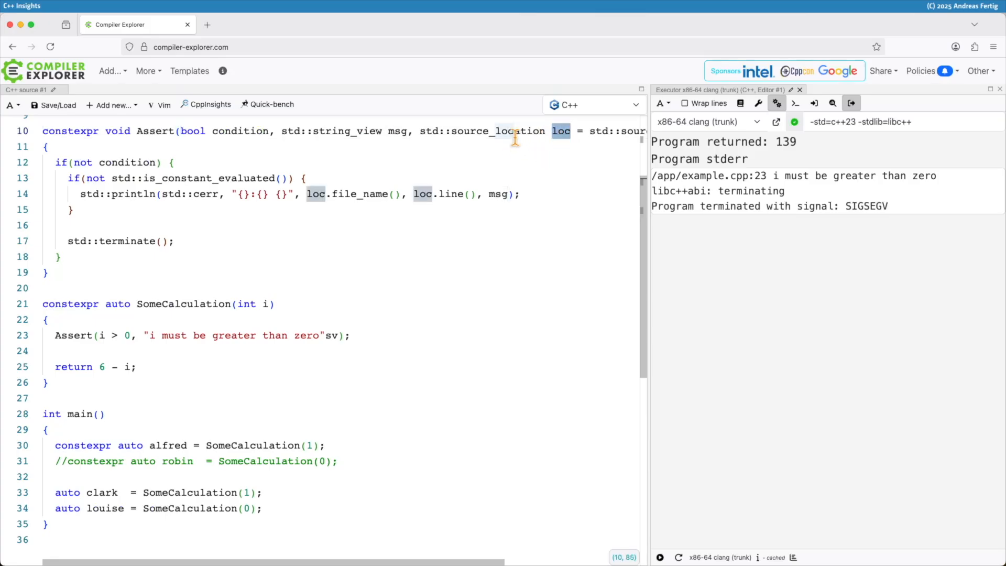
double_click(497, 131)
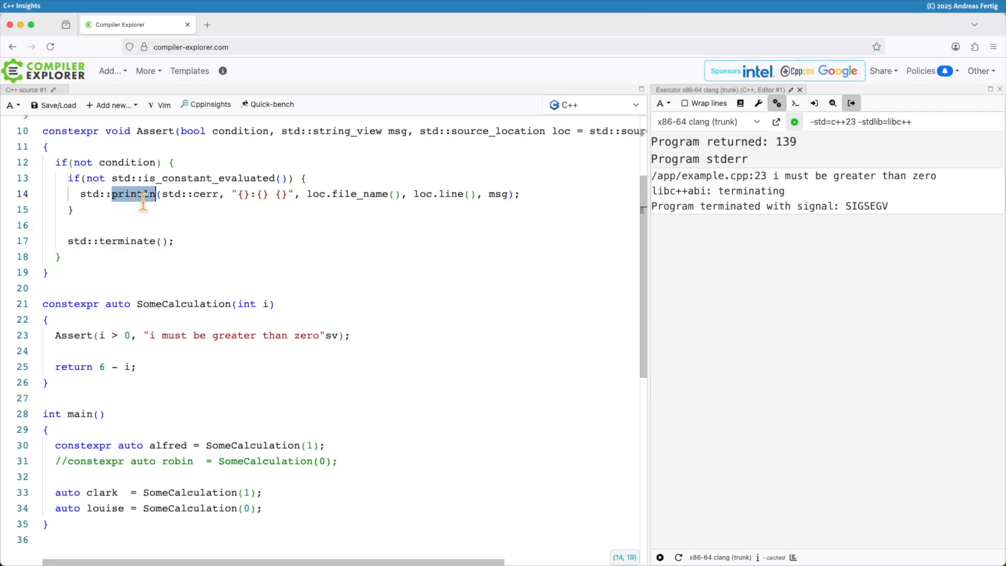
double_click(205, 194)
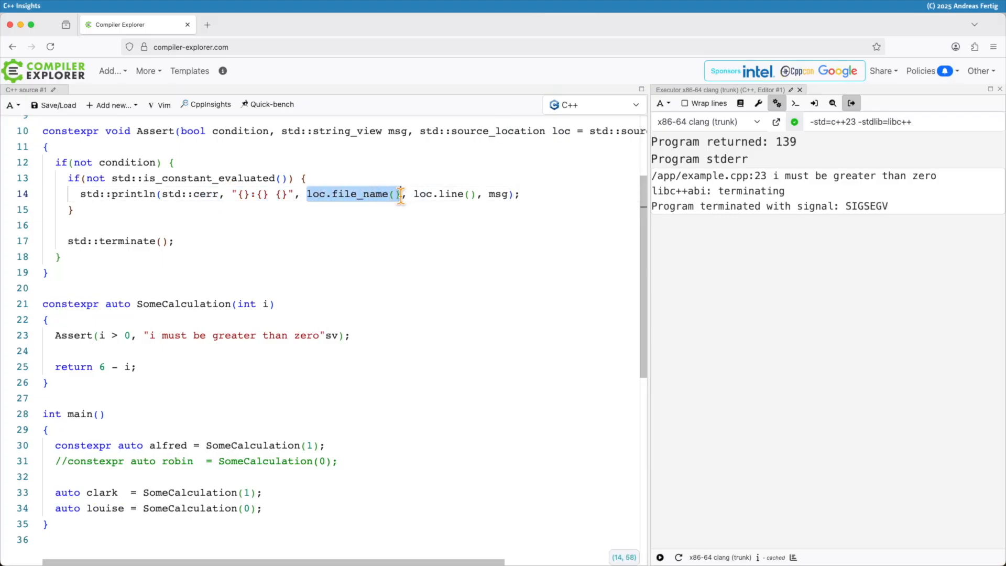
mouse_move(402, 226)
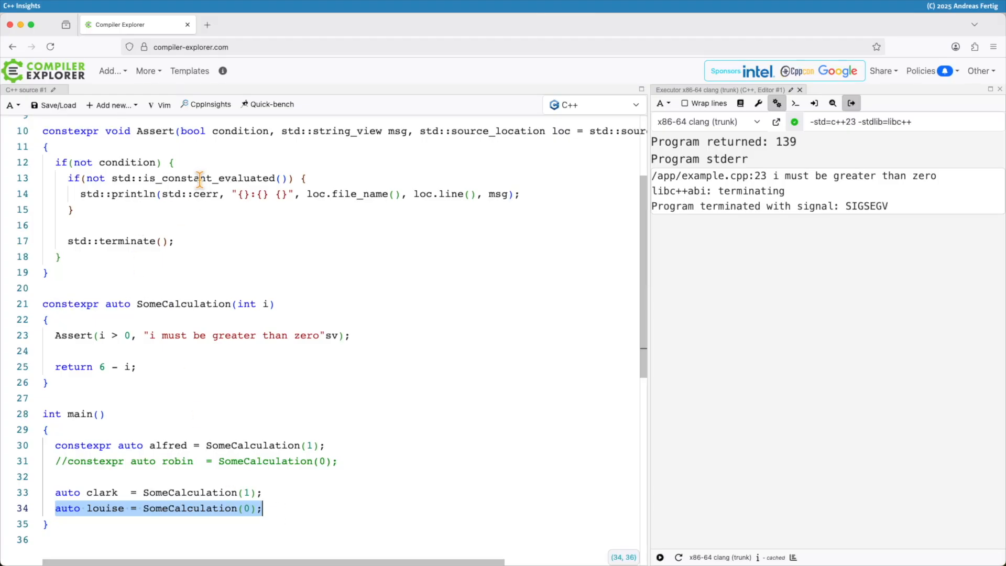
double_click(207, 178)
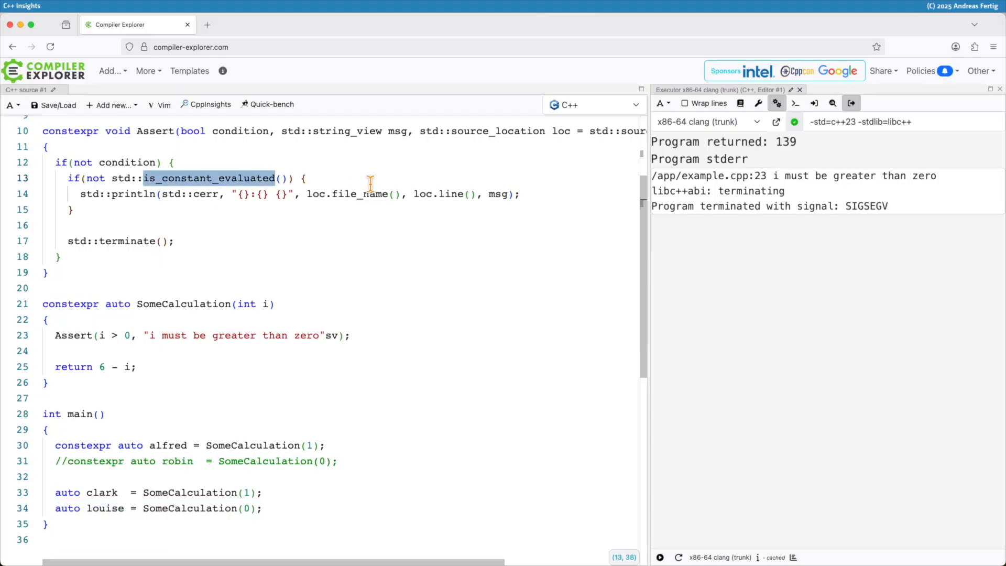
mouse_move(171, 200)
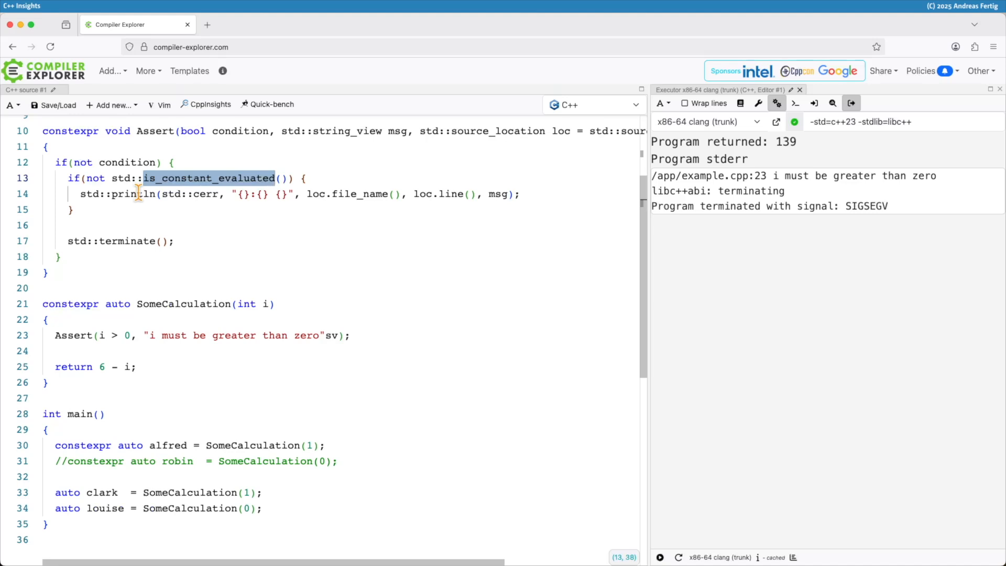
mouse_move(241, 452)
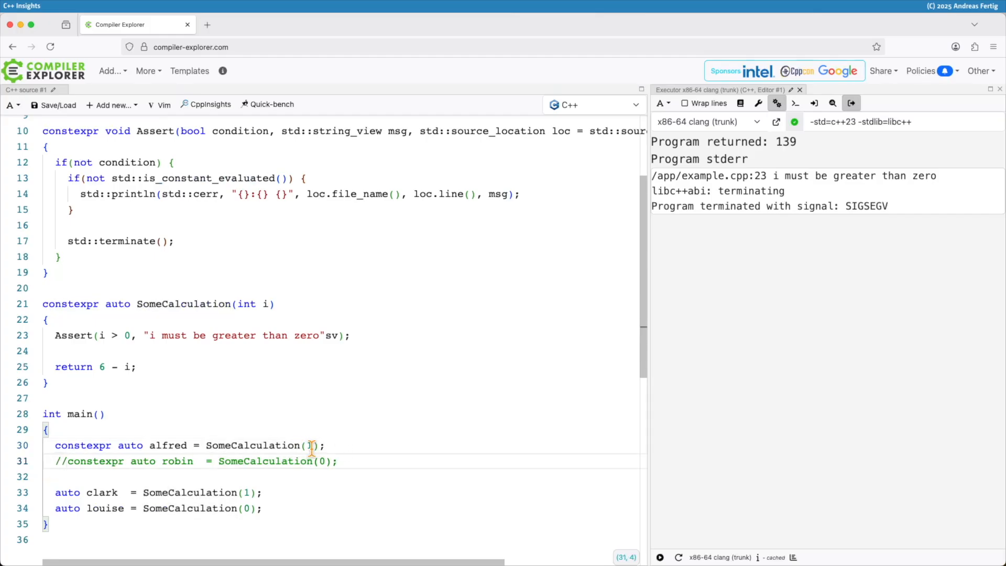
Uncomment the constexpr robin = SomeCalculation(0) line so the build fails with a constexpr error
text(1)
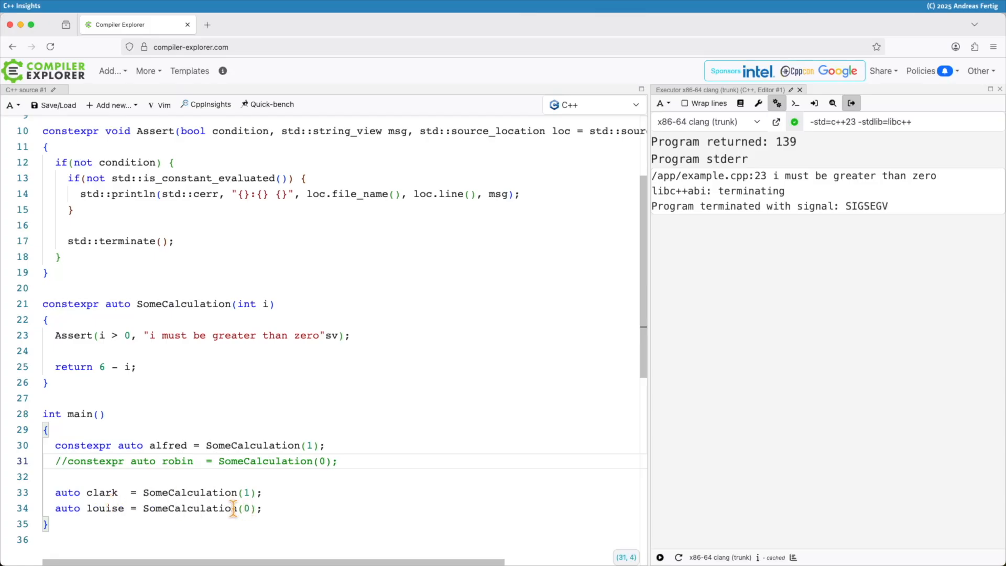
click(57, 461)
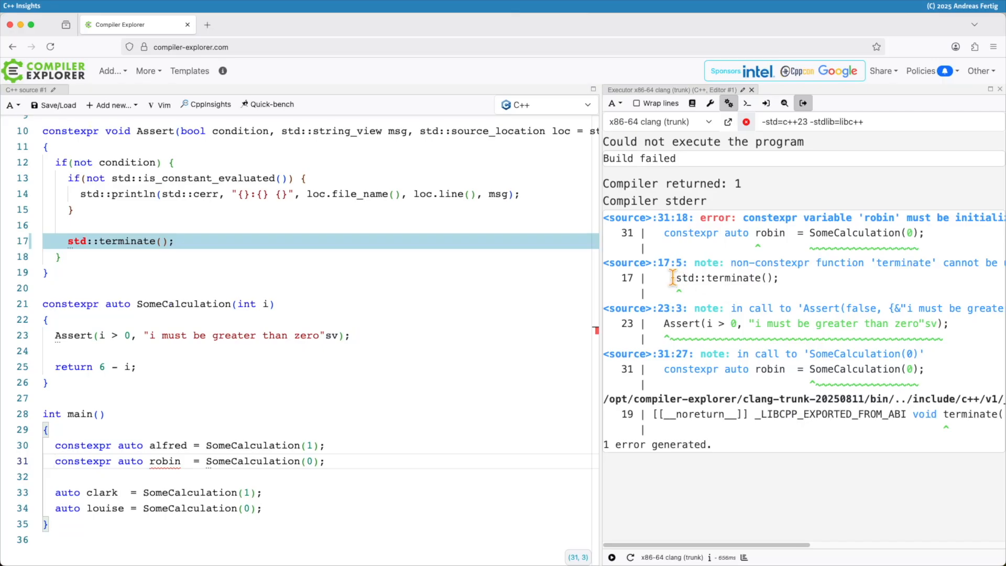
Inspect the error note pointing at the Assert call, then widen the code editor pane
double_click(725, 277)
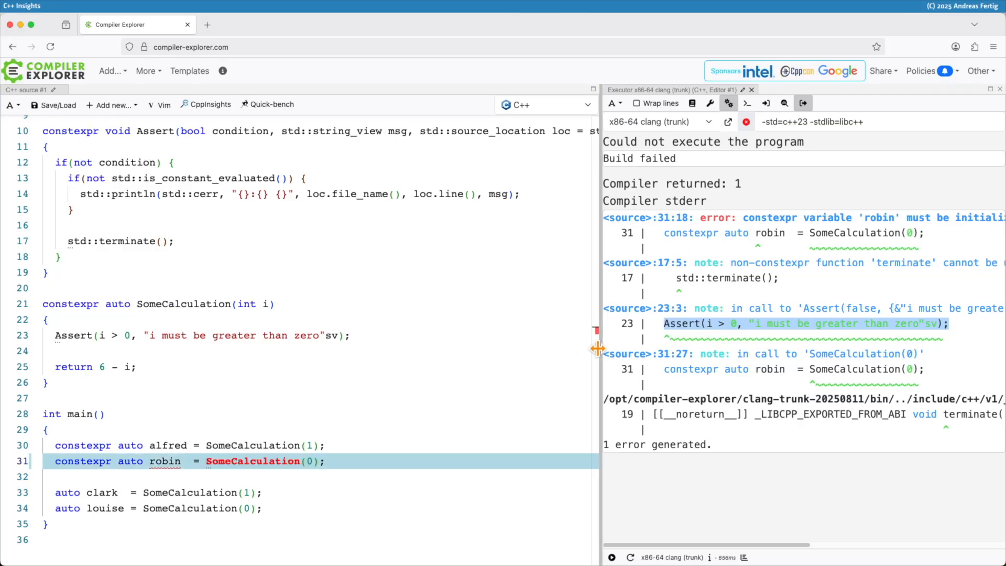
mouse_move(598, 347)
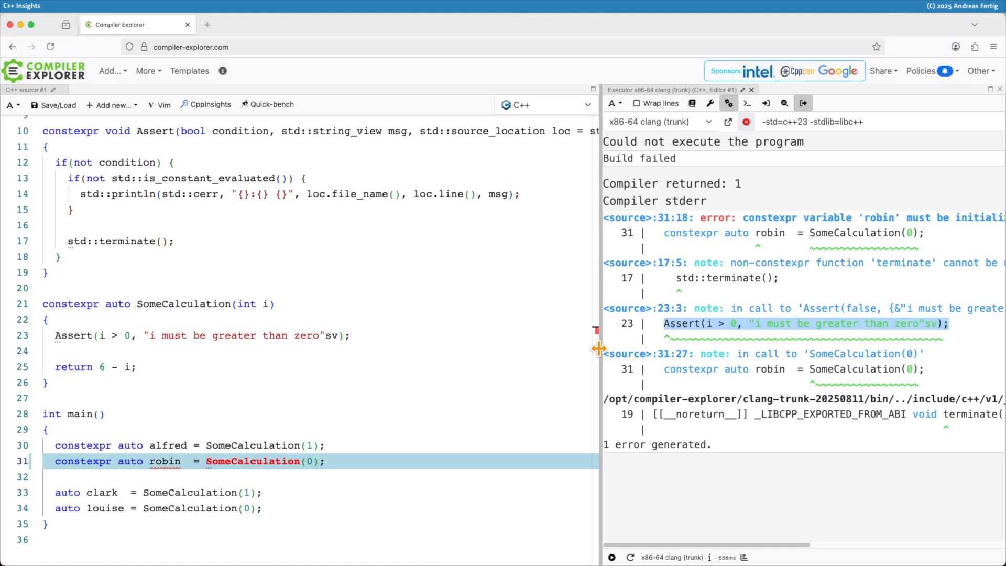
drag(596, 347, 653, 348)
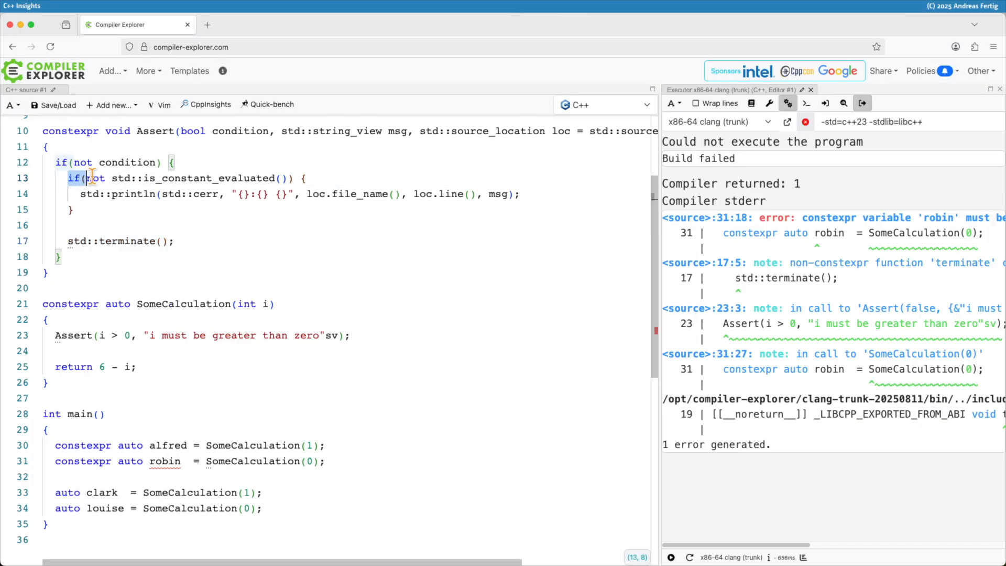
Comment the constexpr robin declaration back out with // so the program builds and runs again
drag(84, 178, 308, 178)
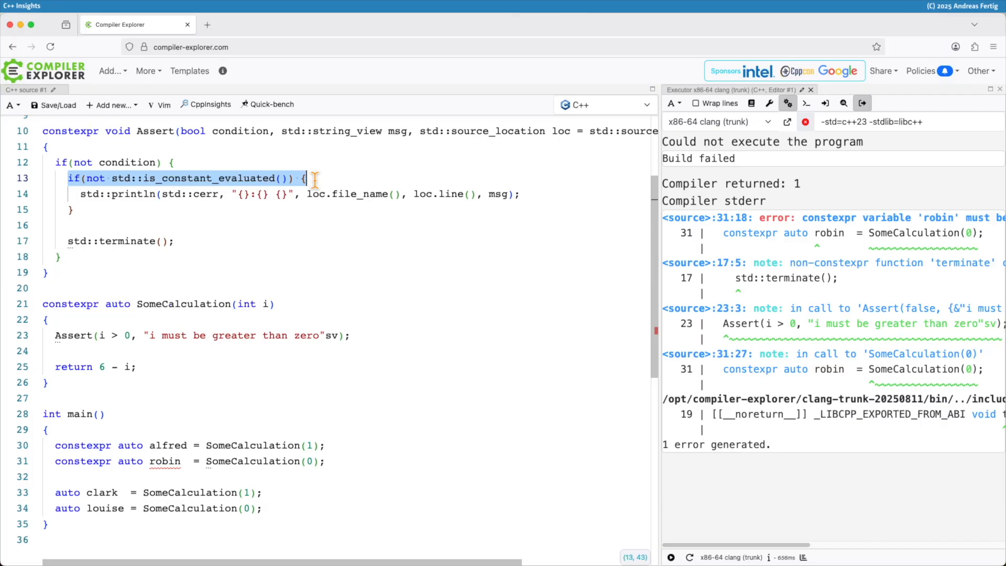
click(58, 461)
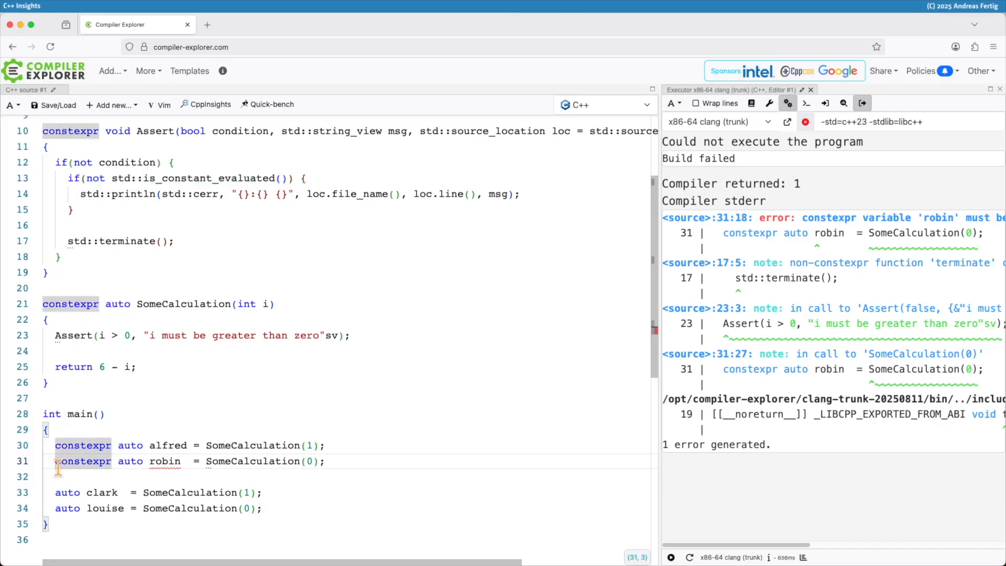
text(//)
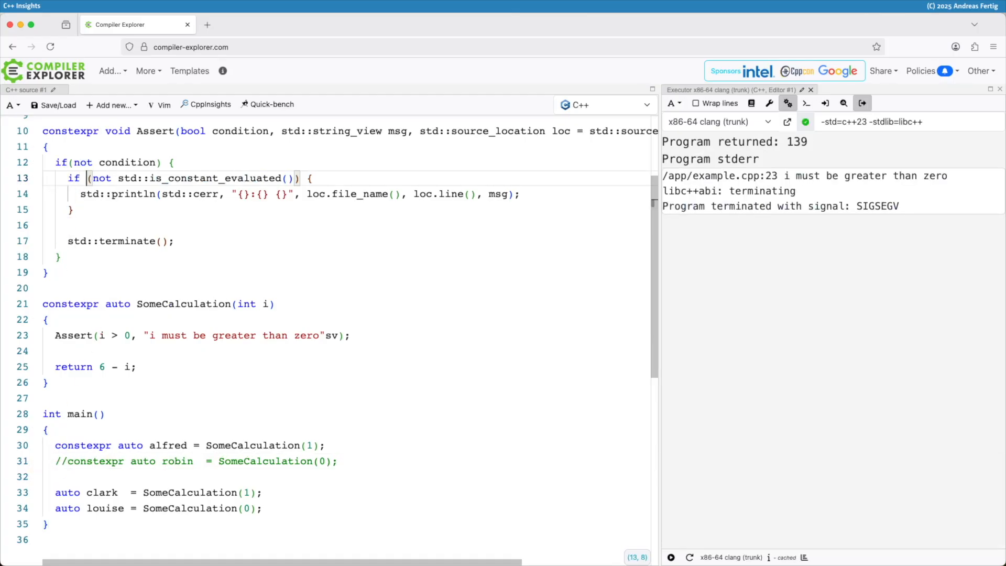
Change the check to if constexpr(not std::is_constant_evaluated()) and read the resulting always-true warning
text(constexpr)
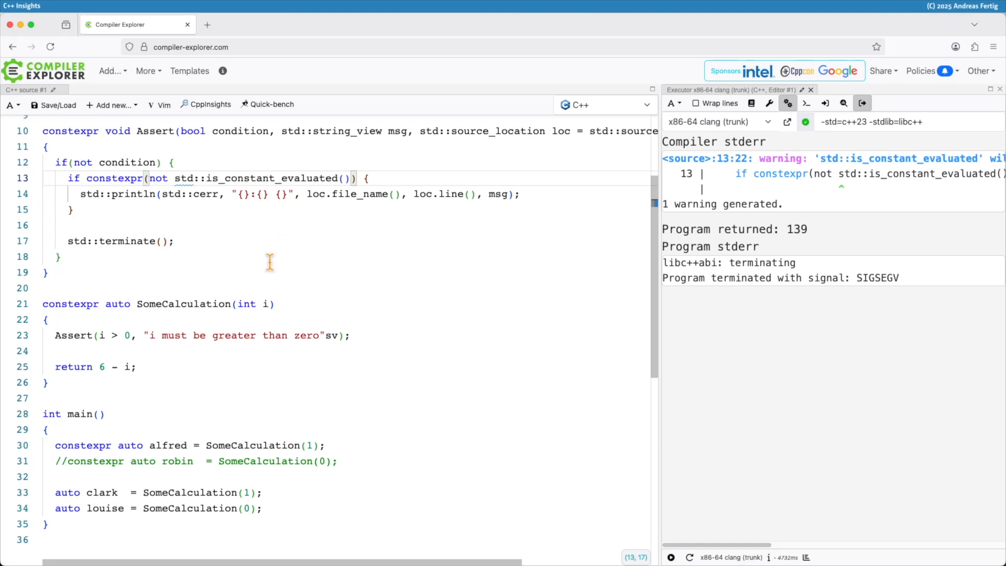
drag(718, 545, 728, 545)
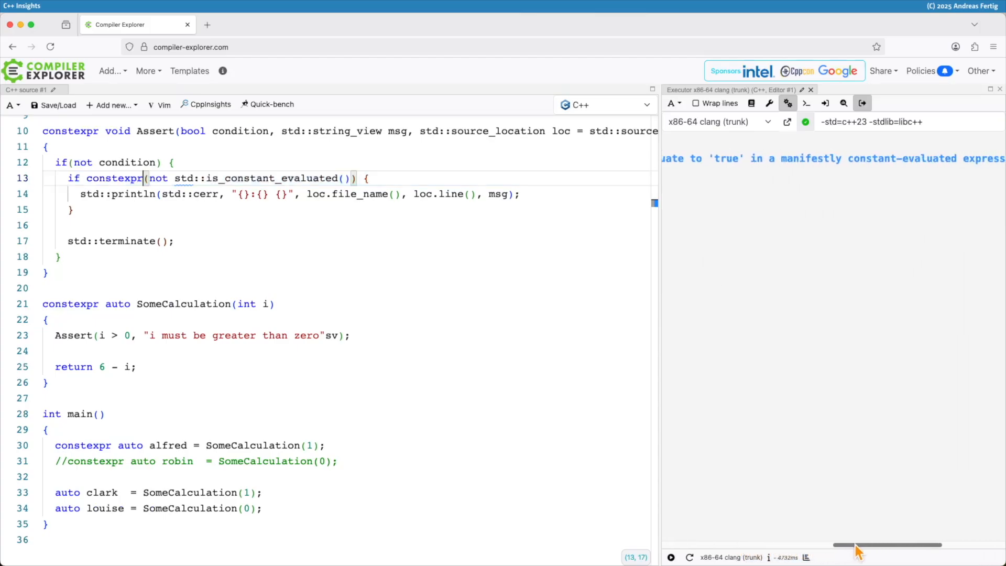
drag(853, 545, 904, 545)
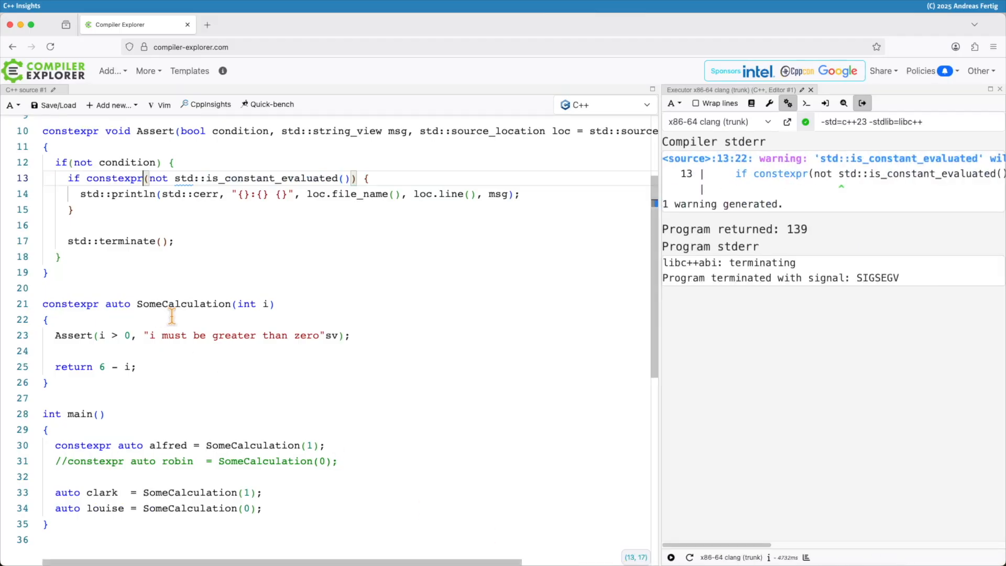
mouse_move(97, 253)
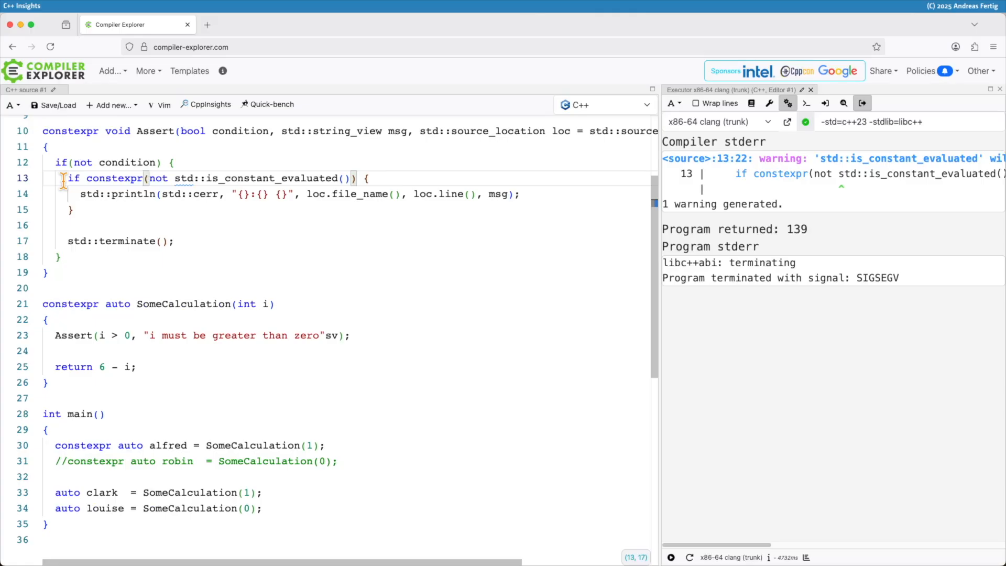
Select the println statement inside the if block to discuss why it no longer prints
drag(175, 178, 284, 178)
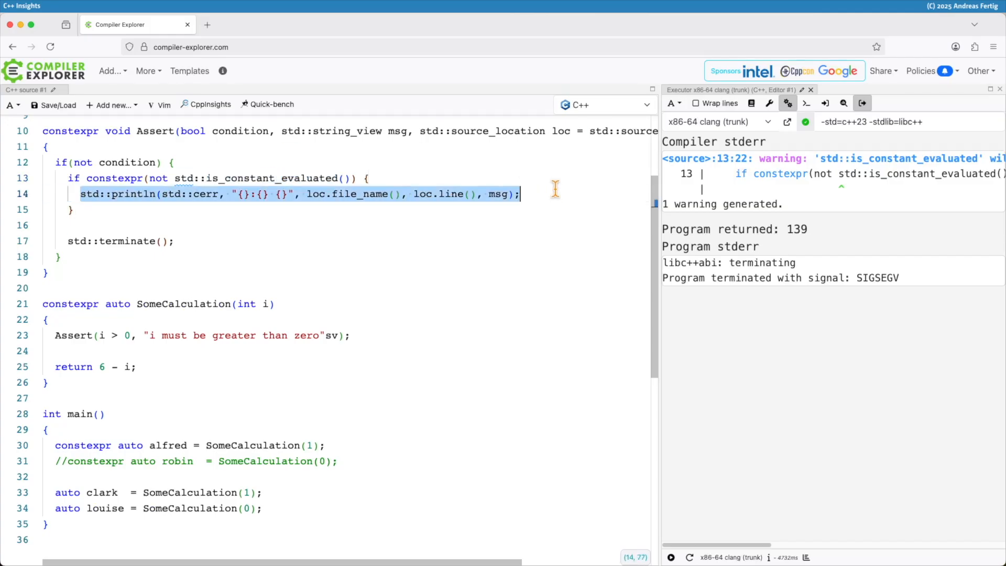
mouse_move(556, 193)
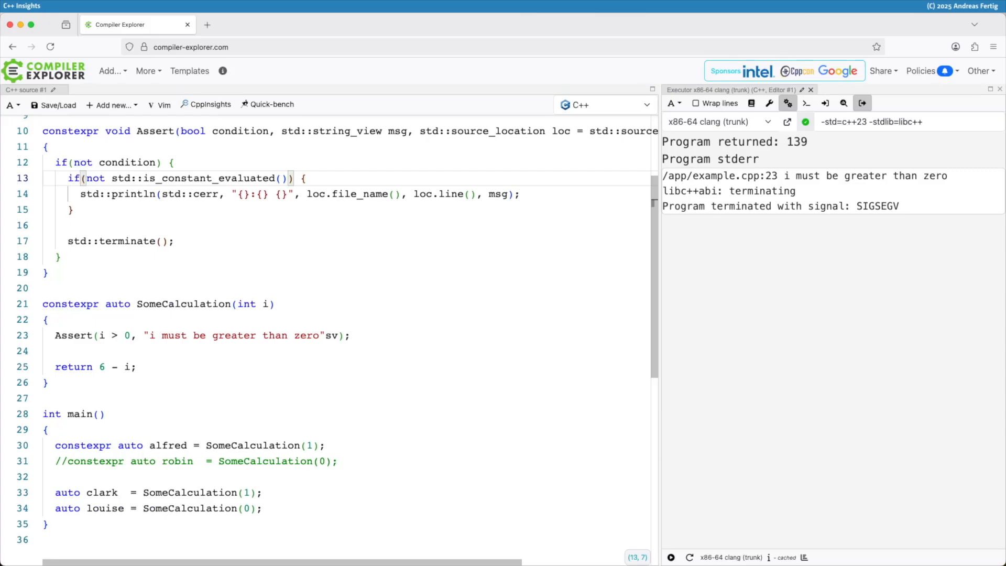
Replace the is_constant_evaluated condition so the check reads if consteval
text(consteval {)
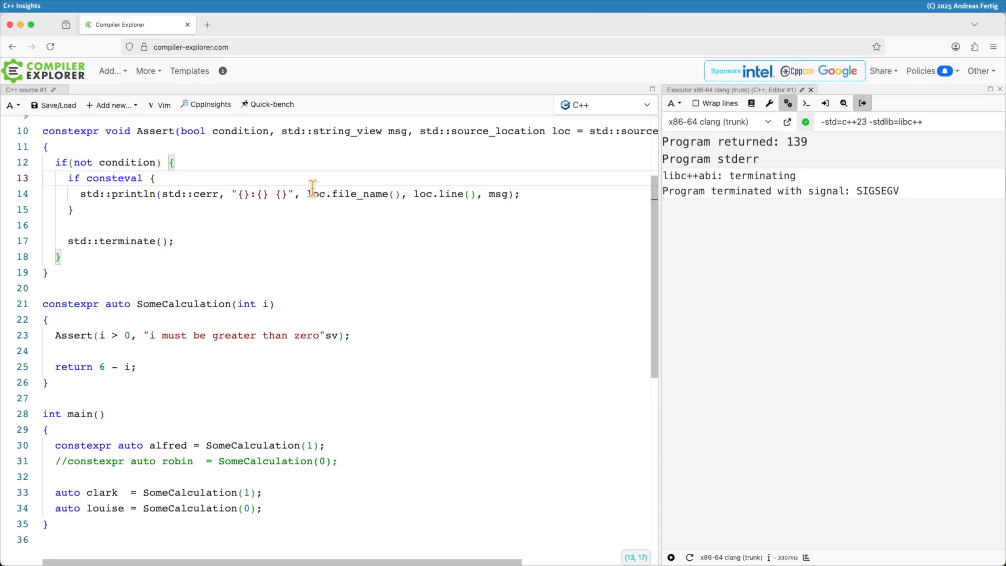
Change the check to if not consteval so the line 23 assertion message prints again
double_click(119, 194)
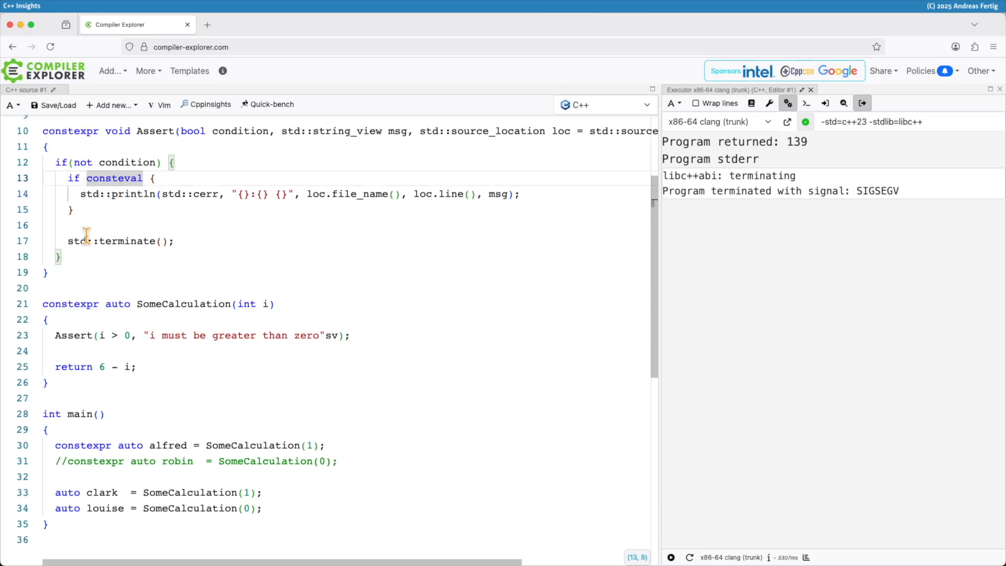
text(not)
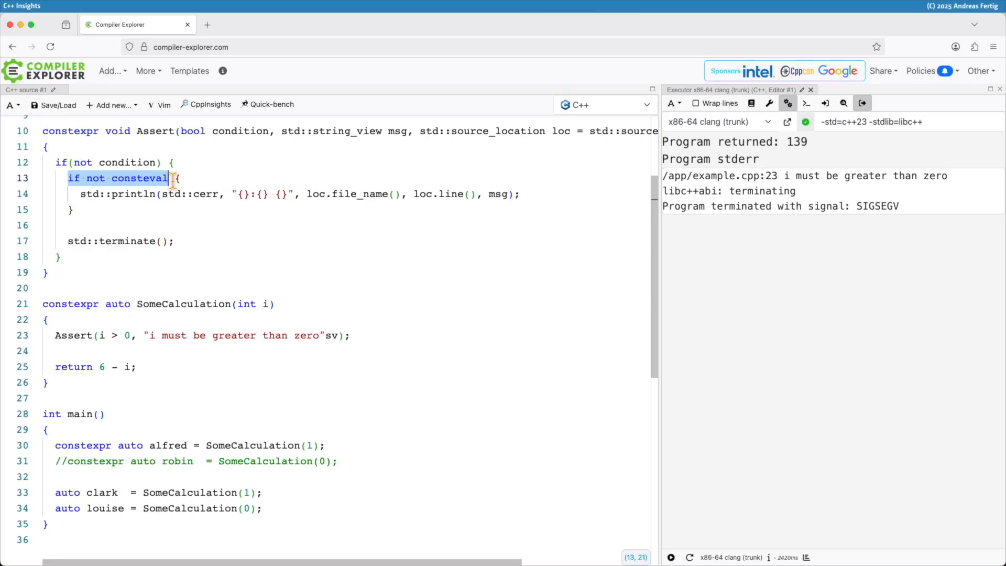
mouse_move(160, 178)
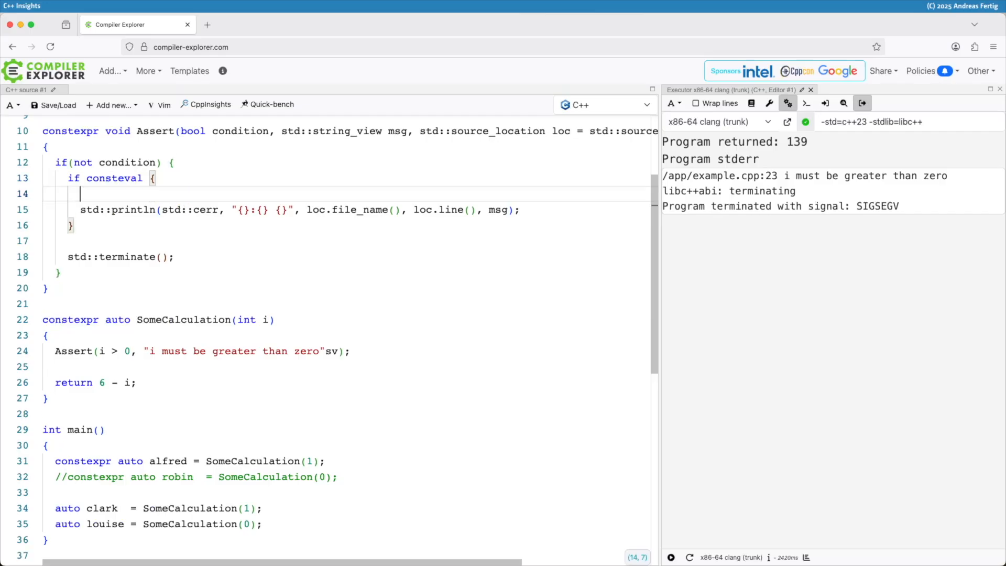
Add '} else {' after the if consteval body so the println call becomes the else branch
text(} else)
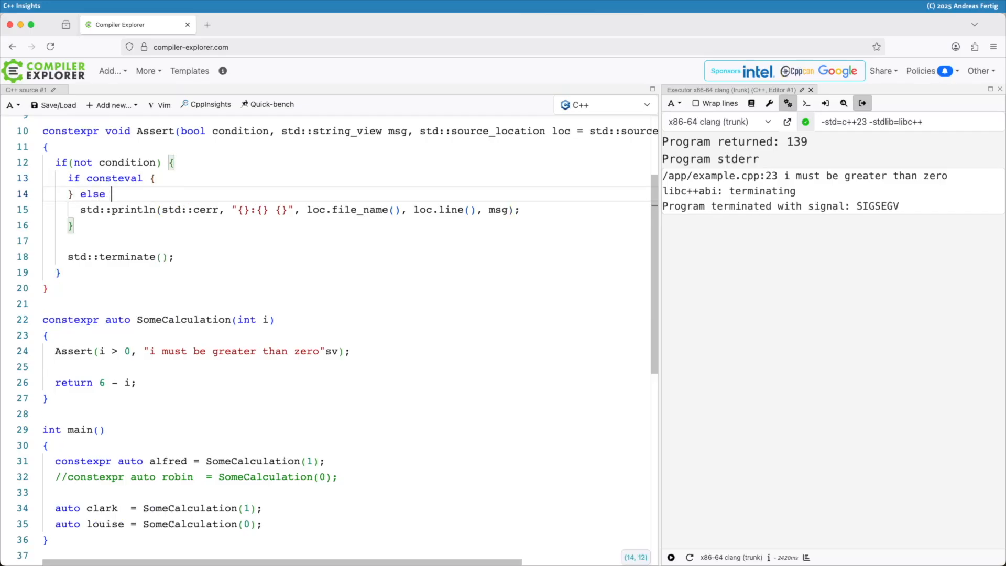
text({)
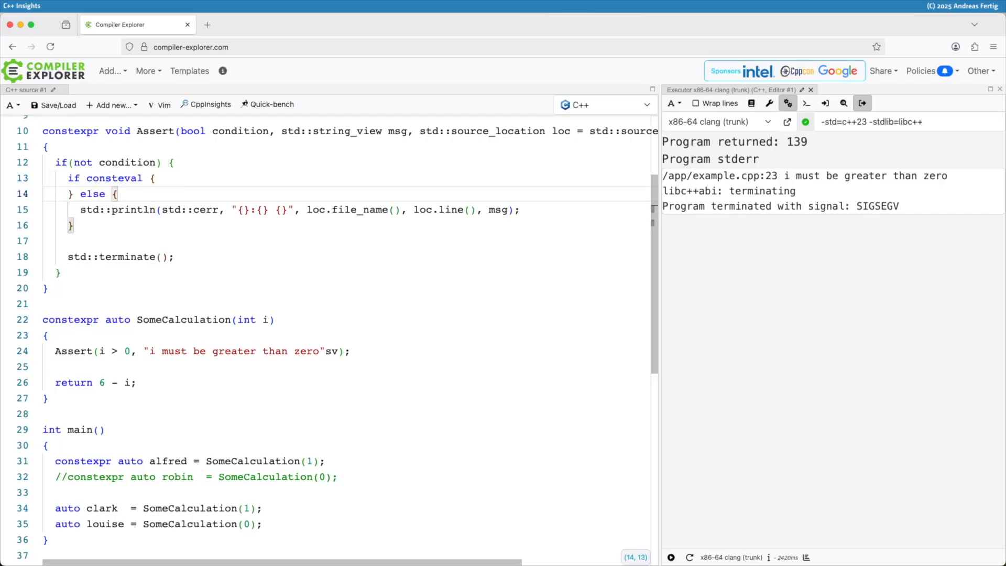